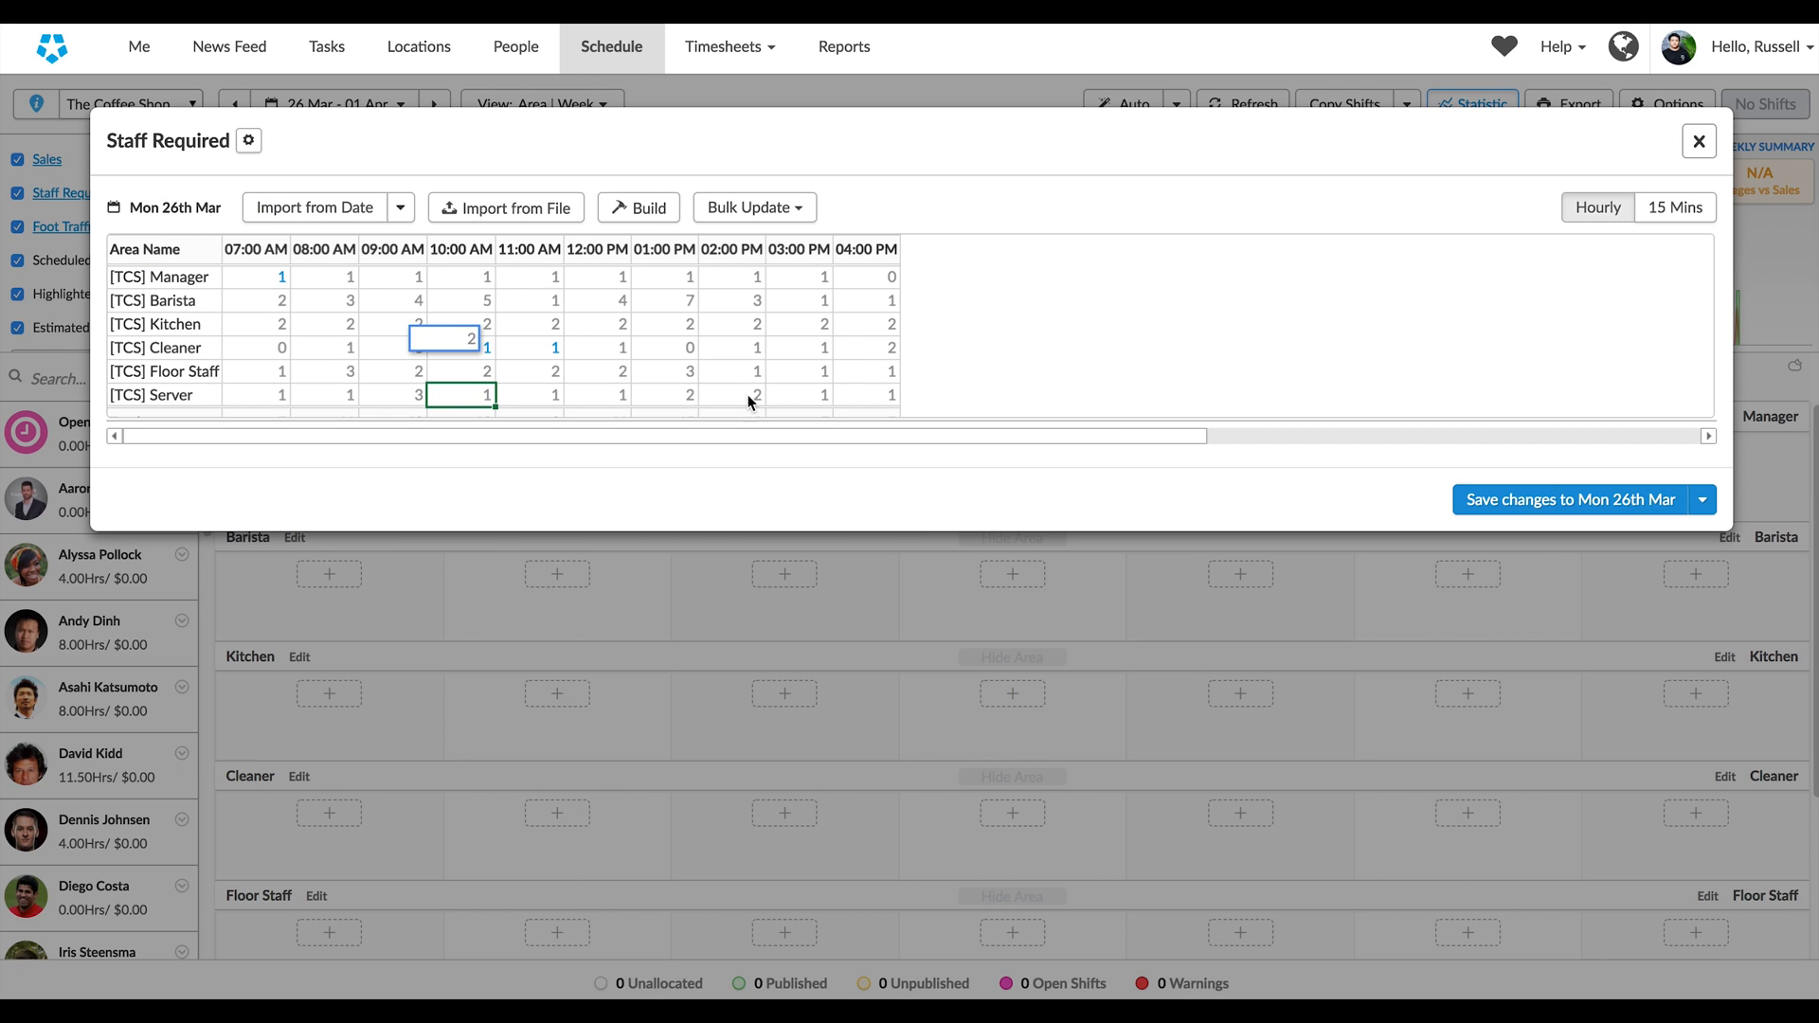
# Step: Save the edited Staff Required values for Mon 26th Mar and choose Auto Fill Empty Shifts
pyautogui.click(506, 209)
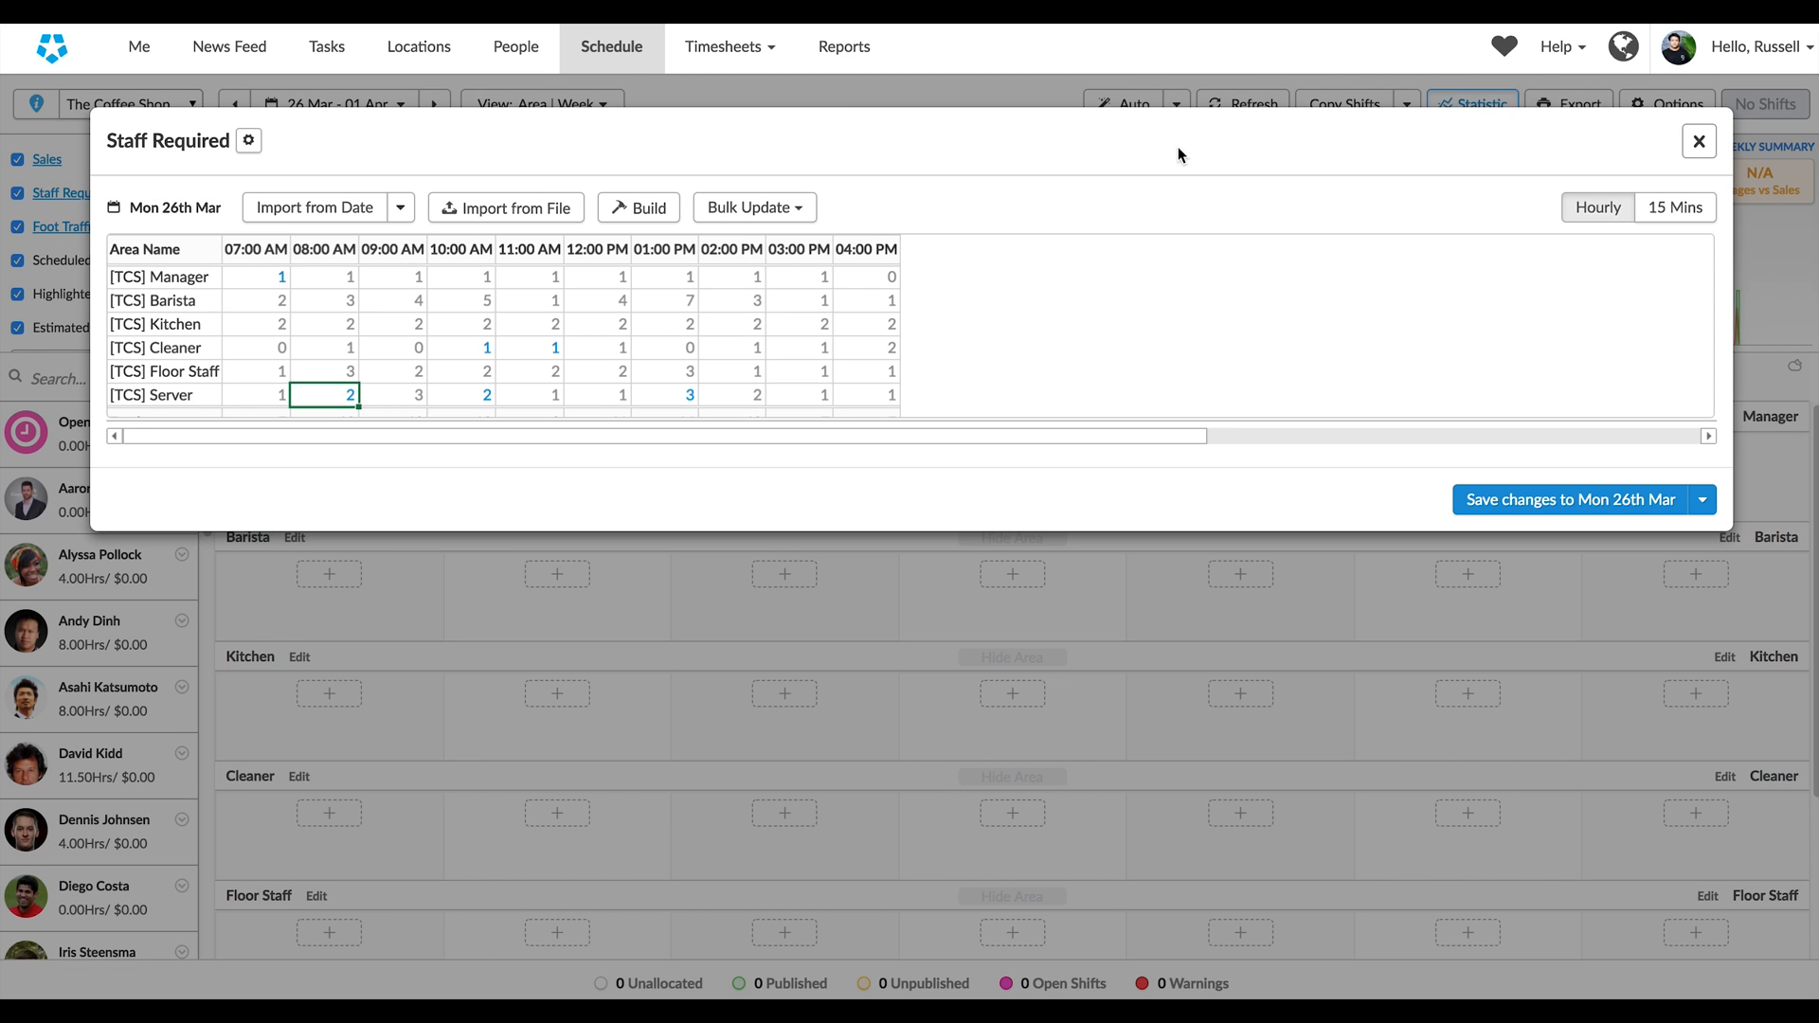
pyautogui.click(1704, 498)
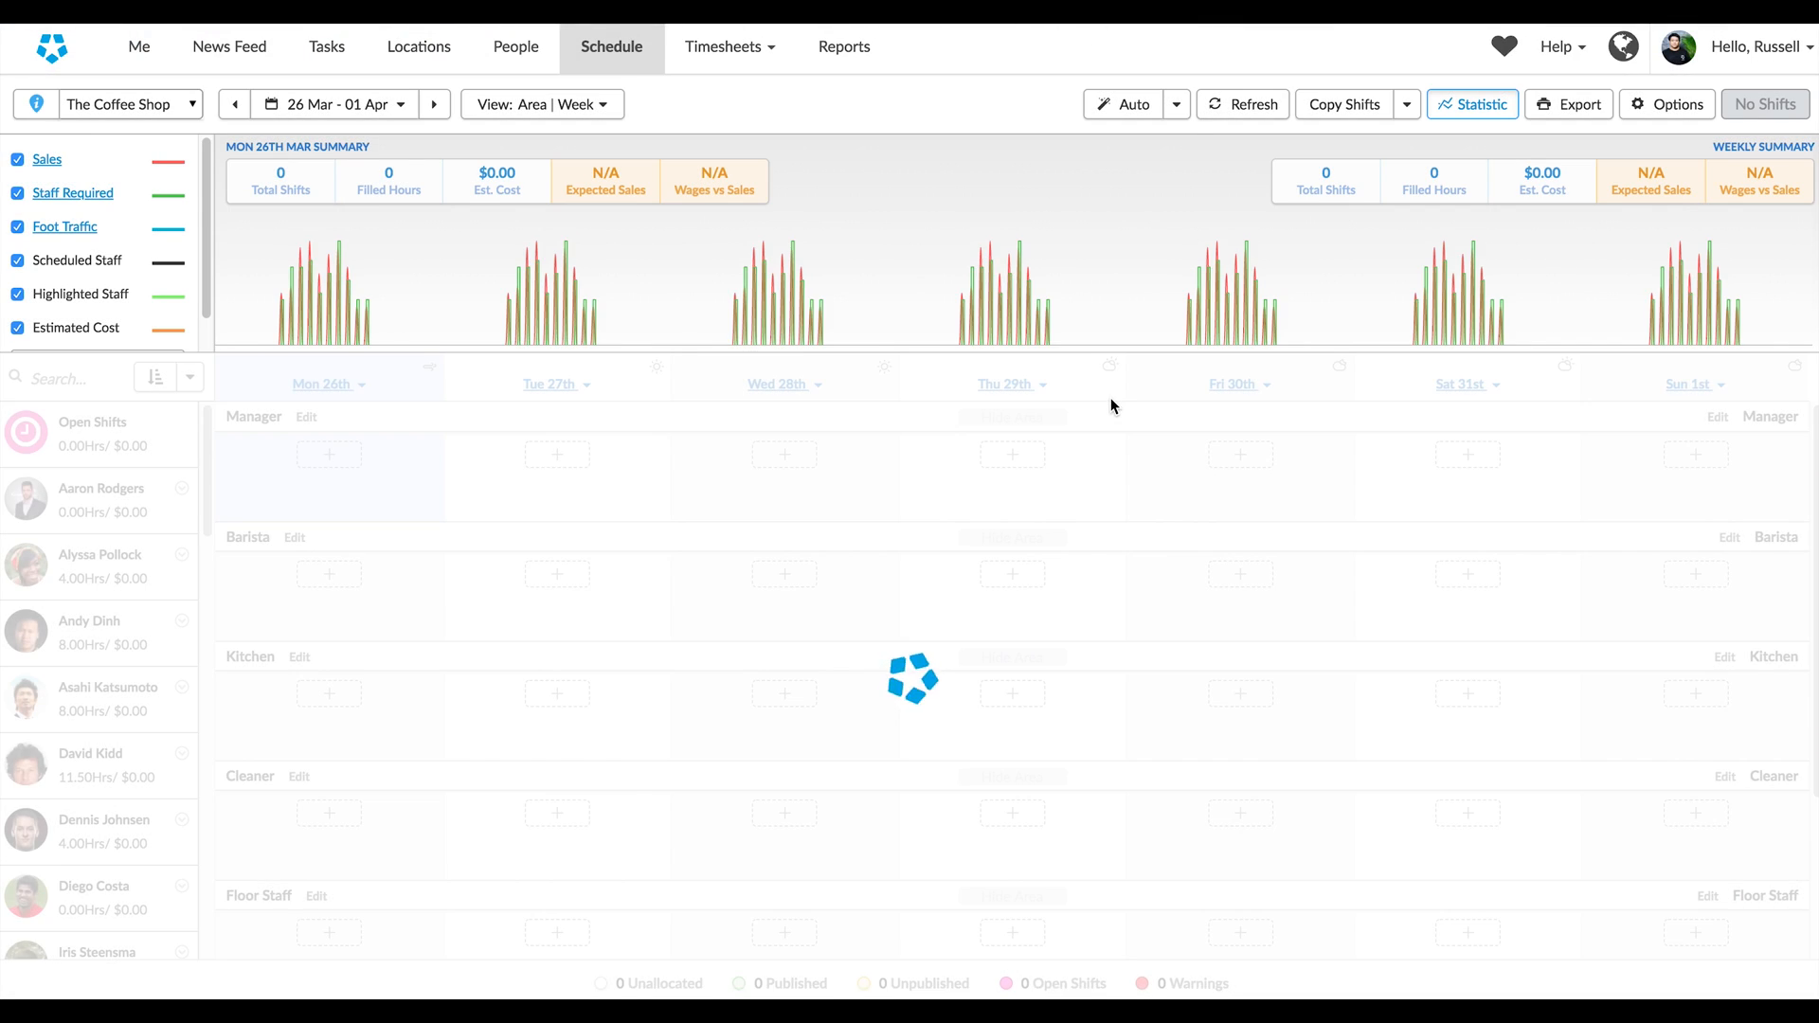
pyautogui.click(1177, 104)
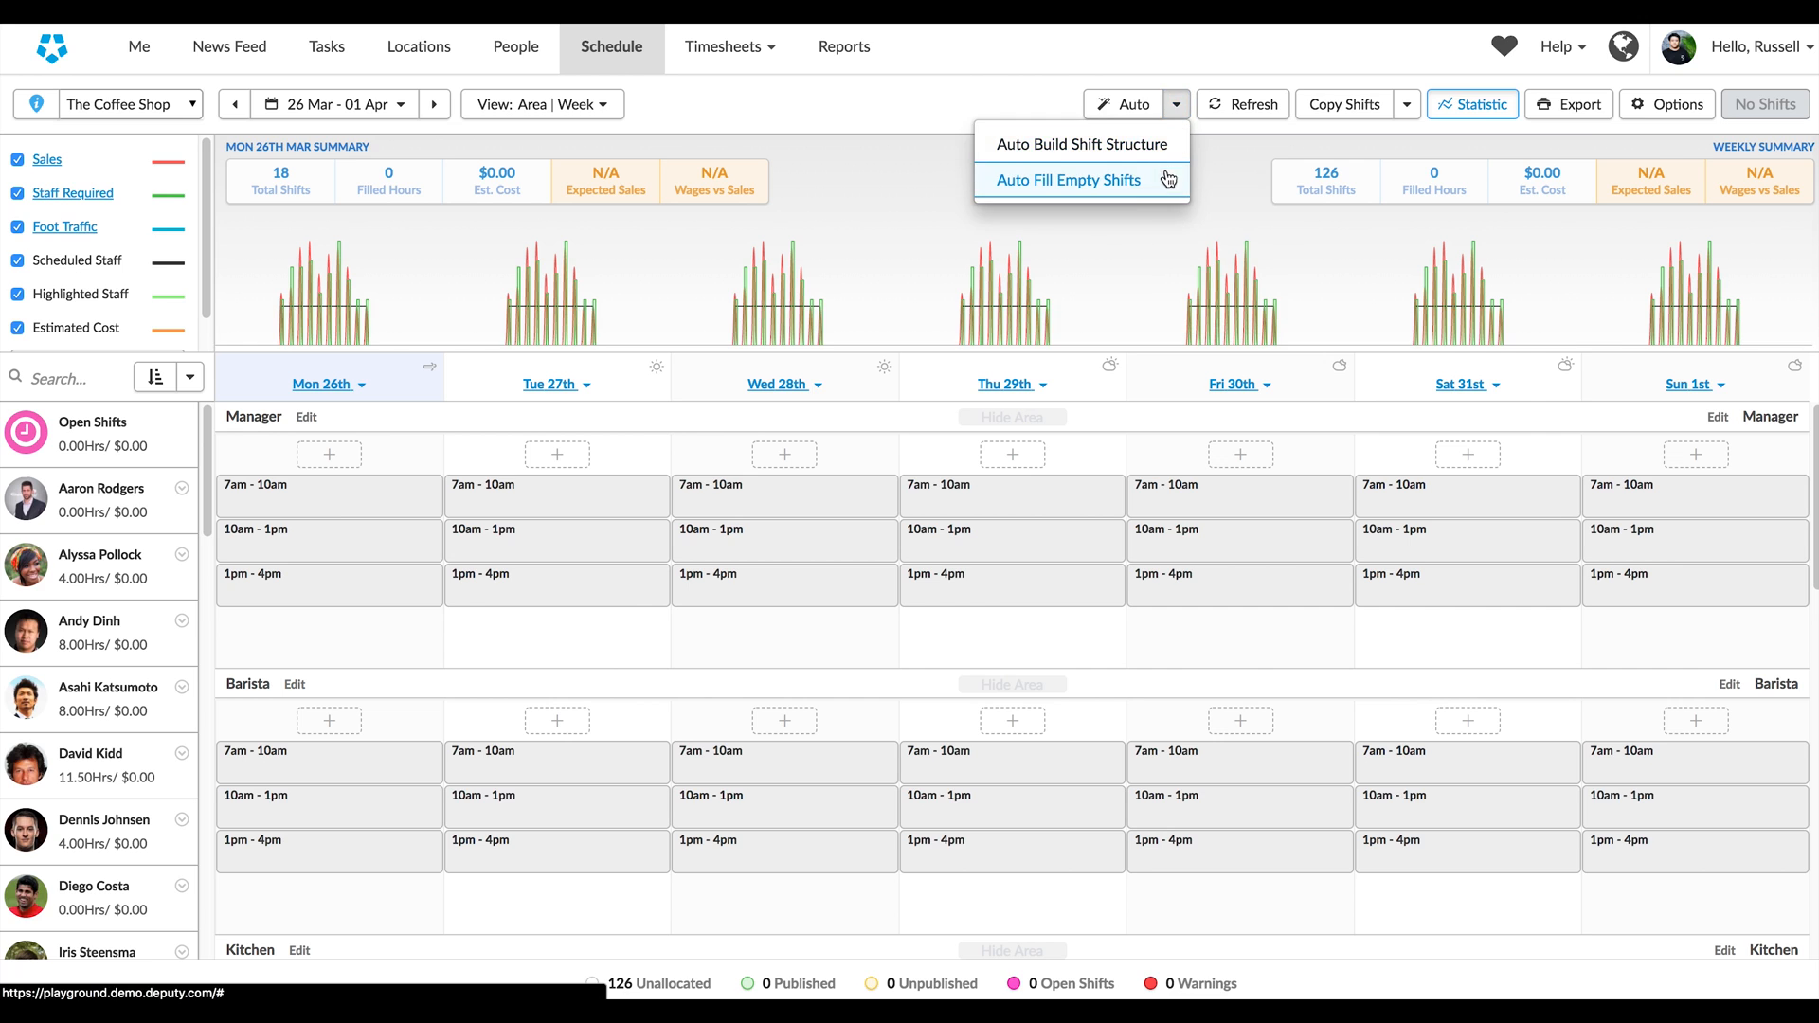
pyautogui.click(1069, 181)
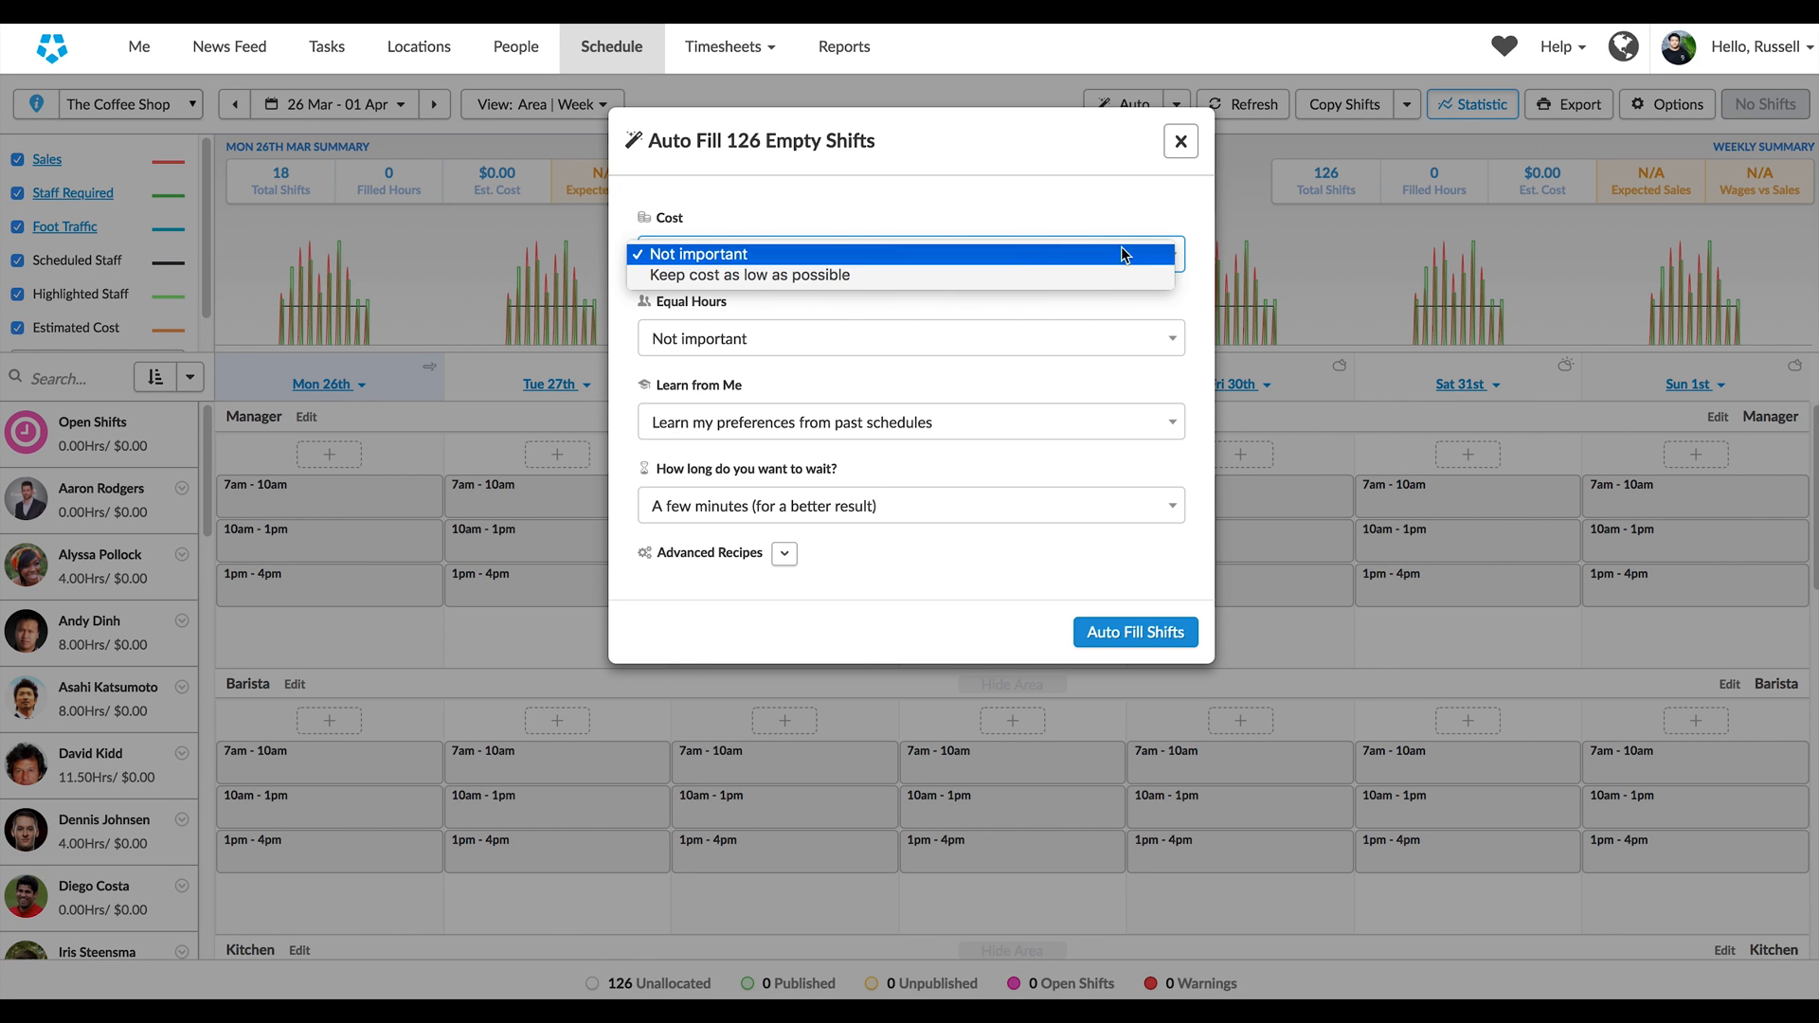
# Step: Keep Cost as Not important, set the wait to A few minutes, and launch Auto Fill Shifts
pyautogui.click(912, 338)
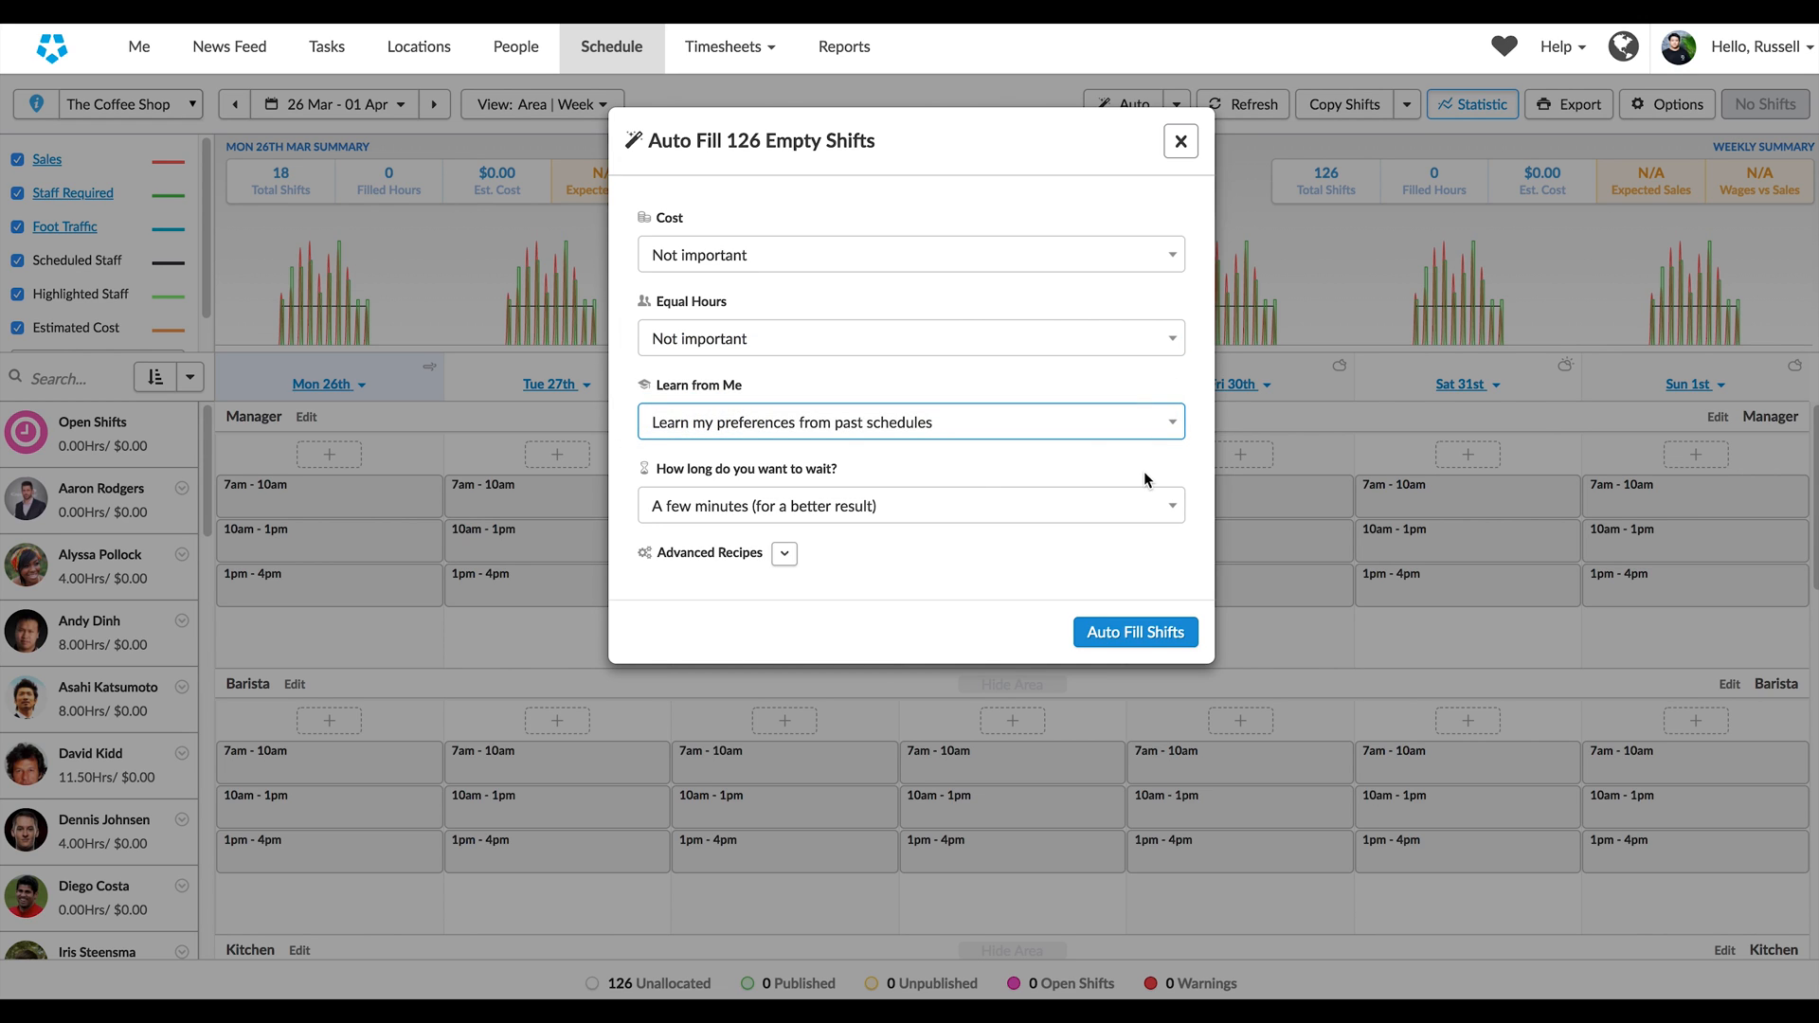
pyautogui.click(910, 504)
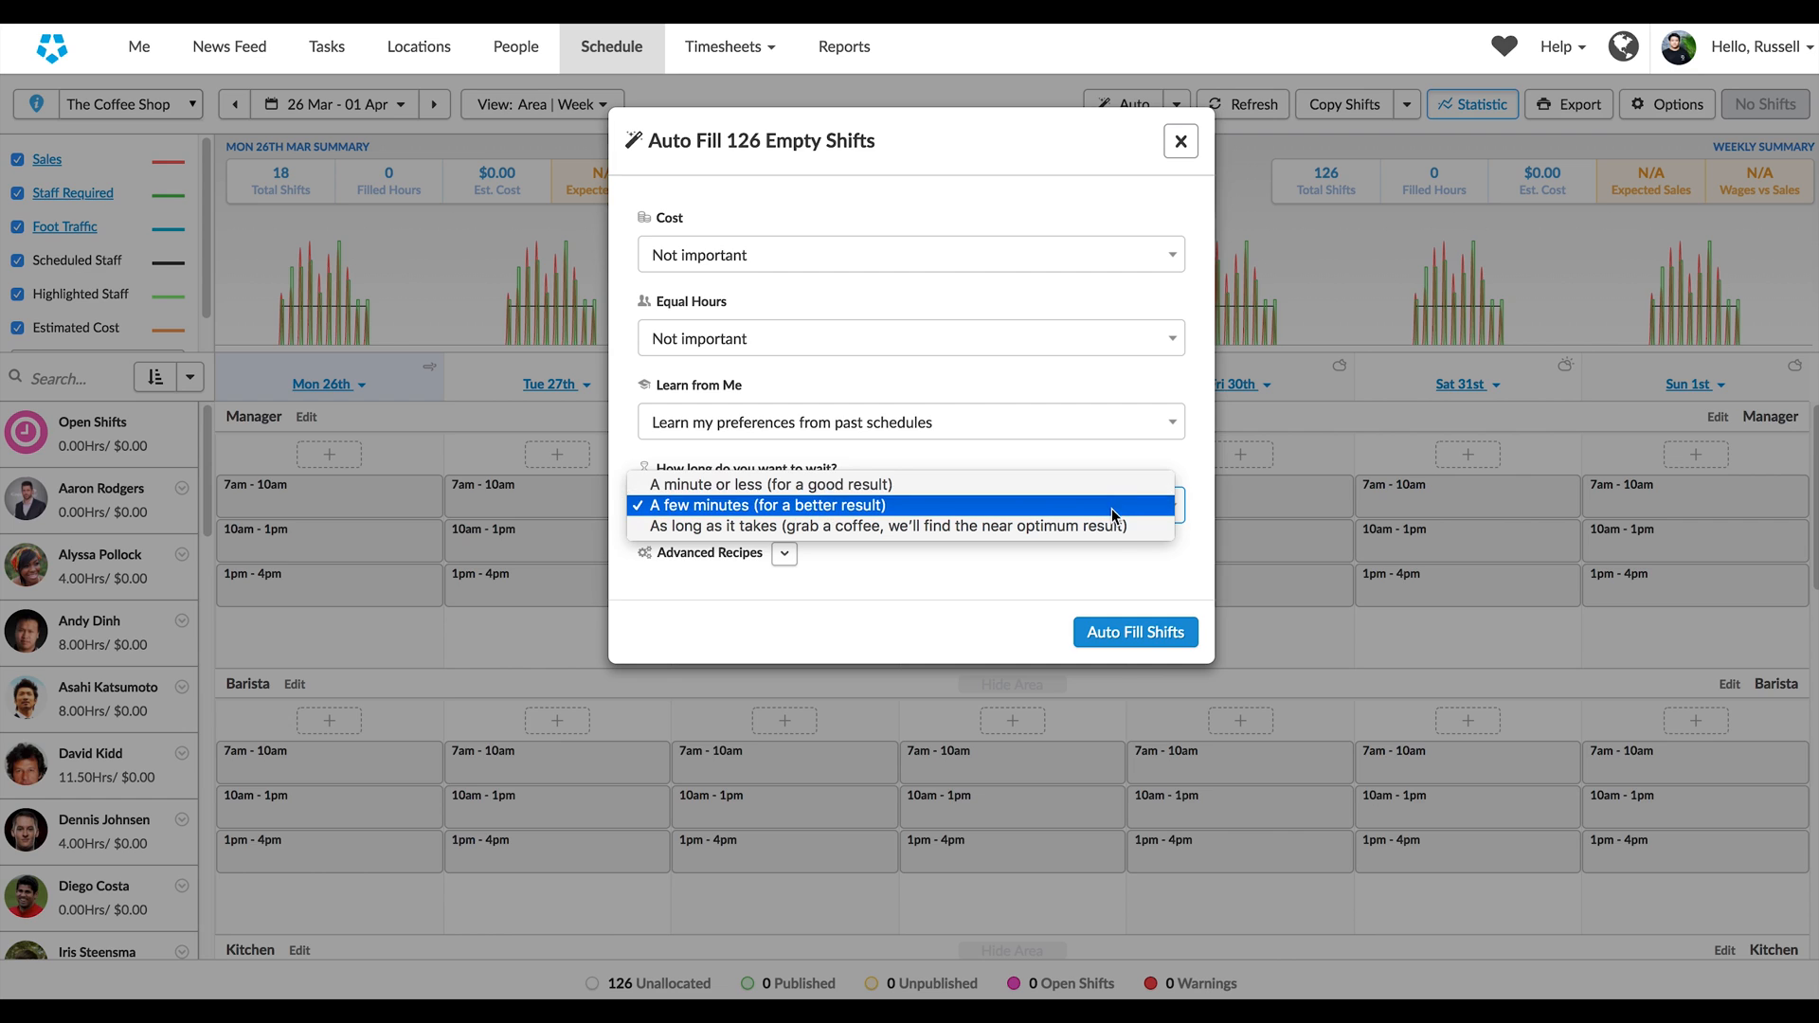
pyautogui.click(783, 552)
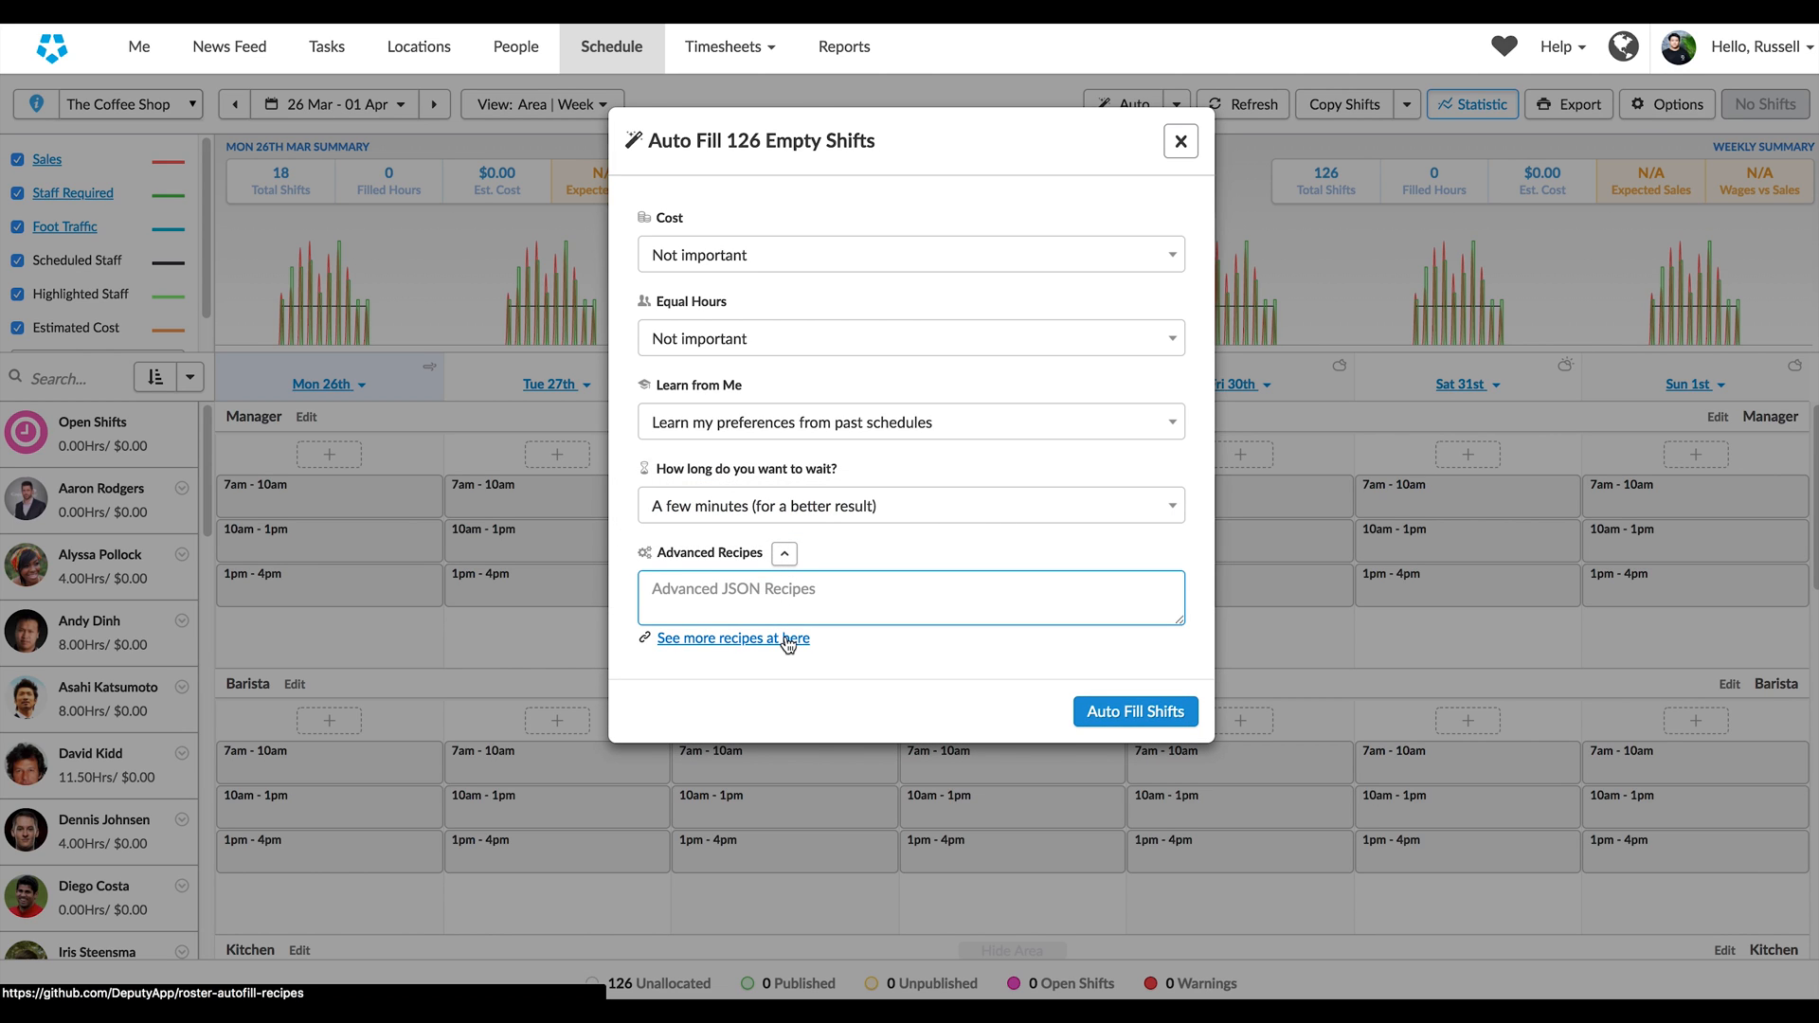
pyautogui.click(1134, 711)
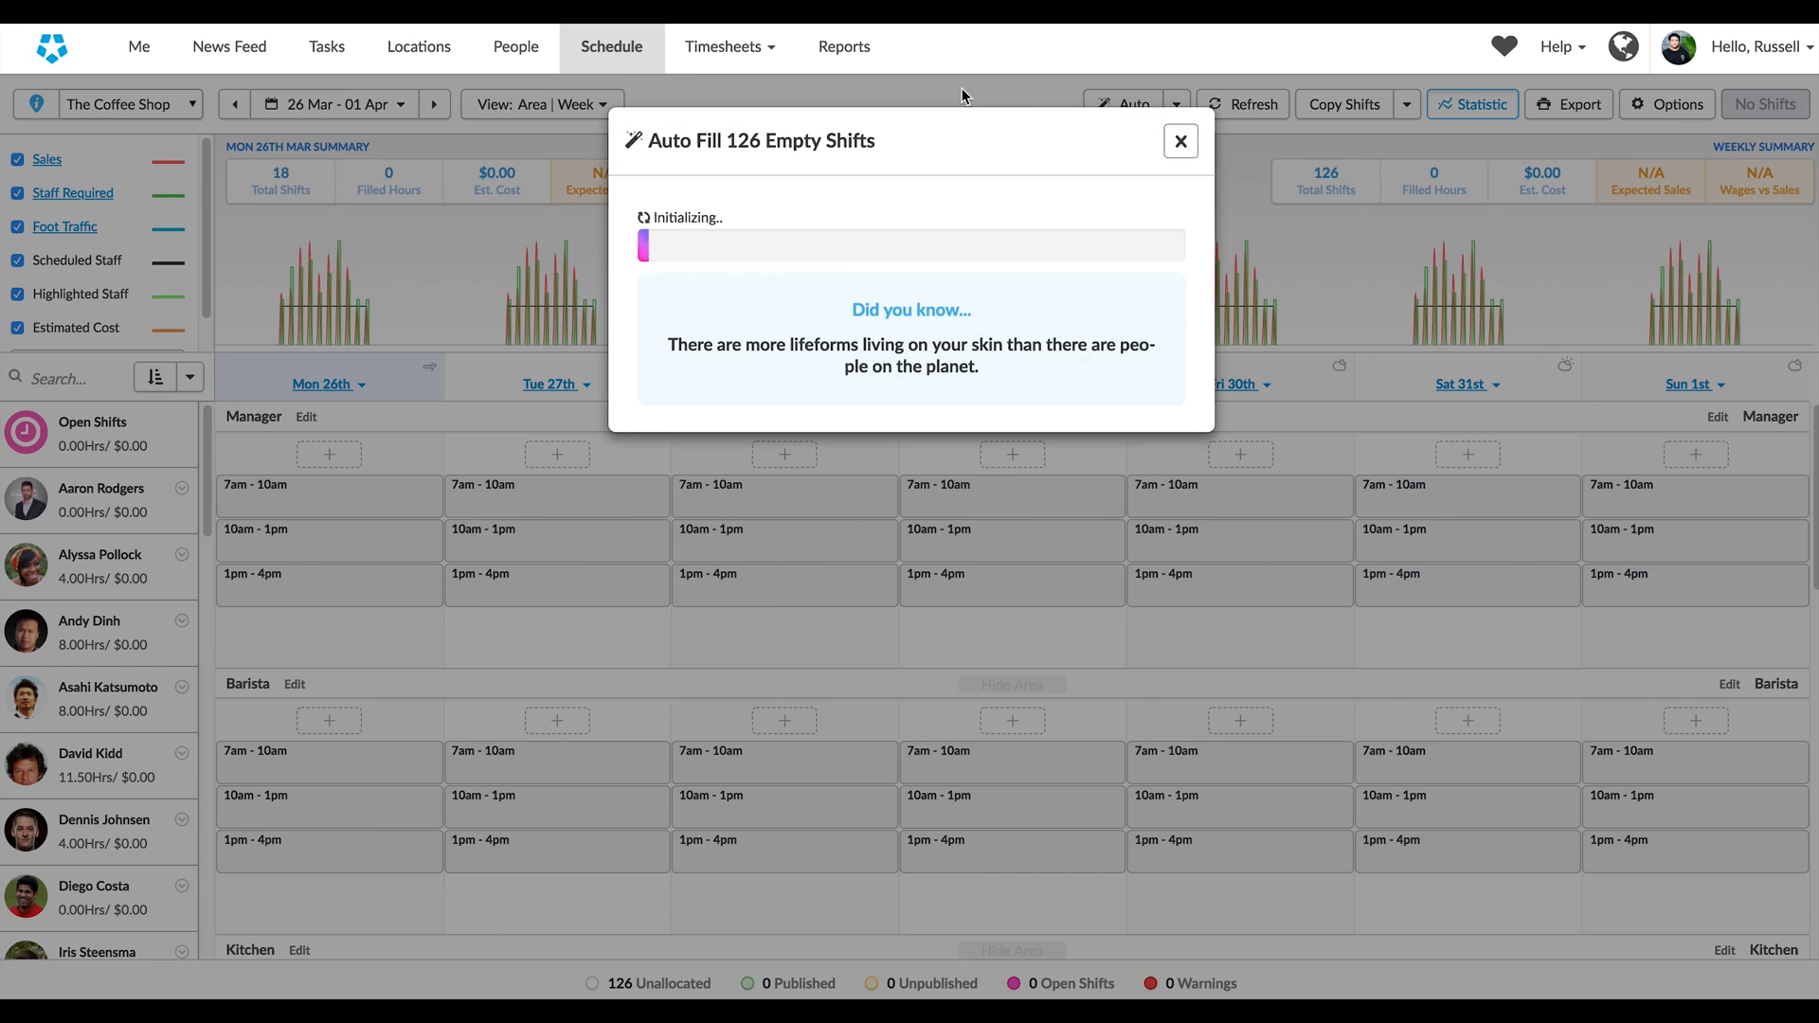